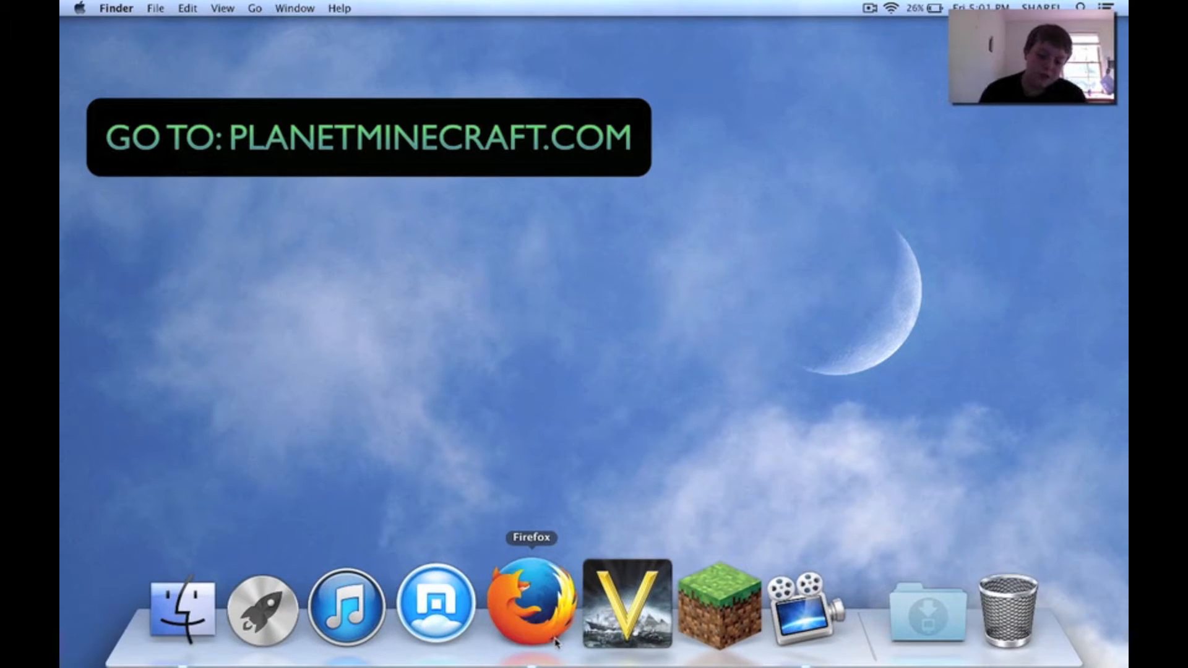
# Launch Firefox and scroll Planet Minecraft's Most Popular listings to SethBling's TNT Olympics
pyautogui.click(531, 604)
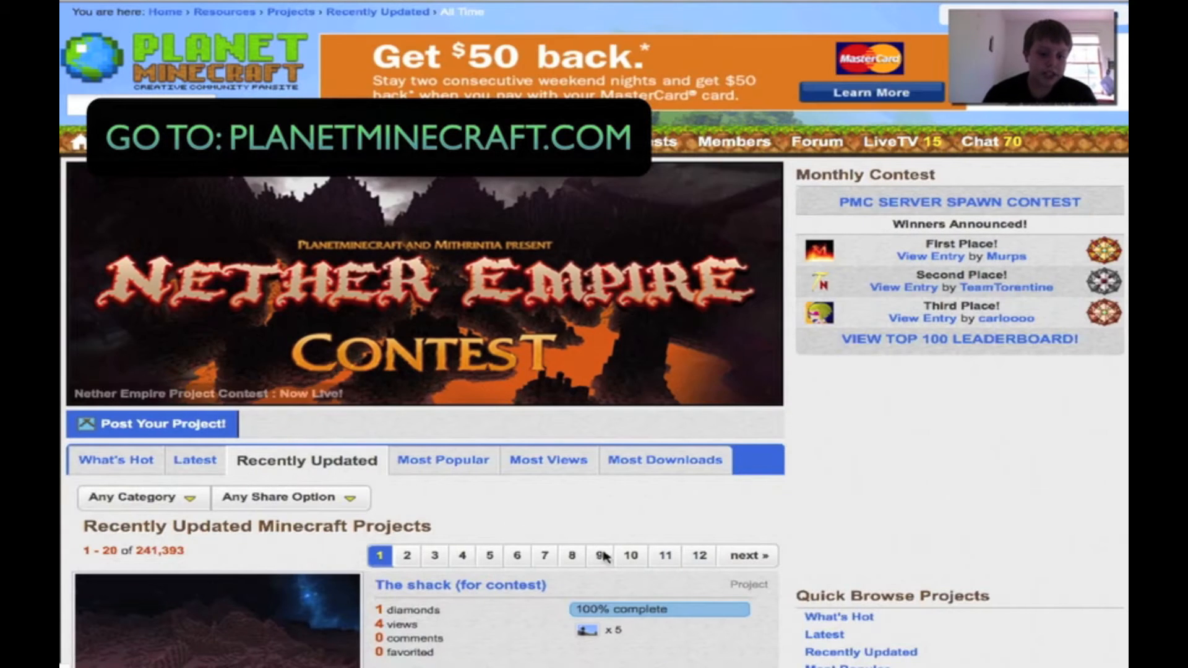
pyautogui.scroll(-3)
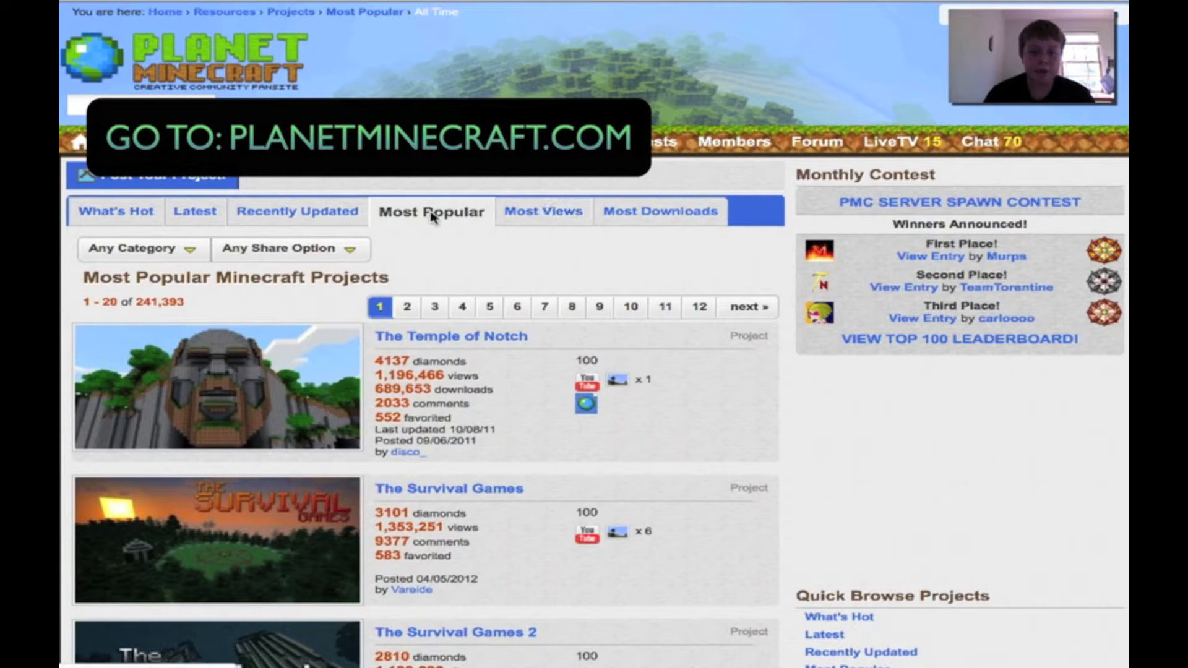
pyautogui.moveTo(296, 210)
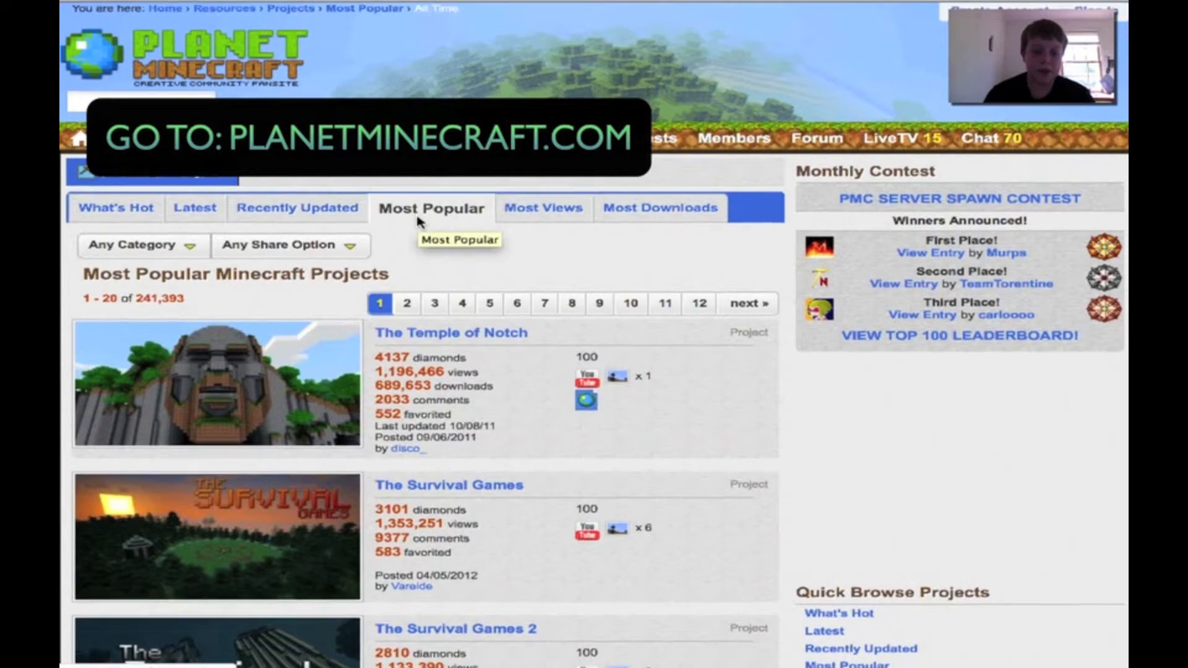
pyautogui.scroll(-3)
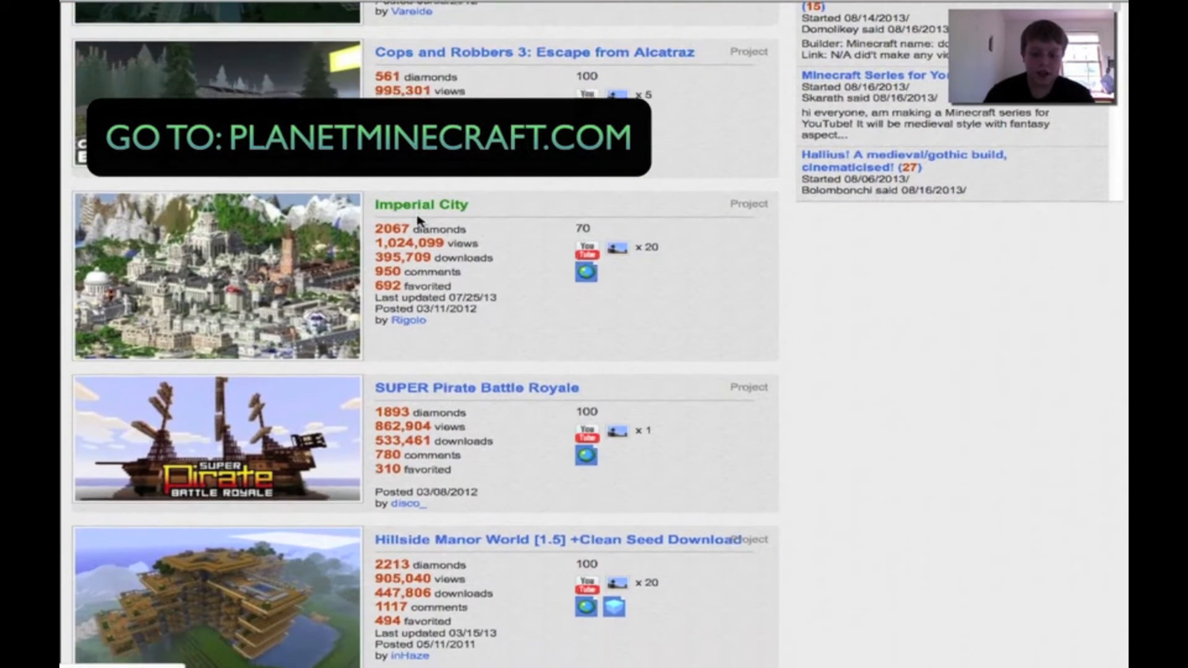
pyautogui.scroll(-3)
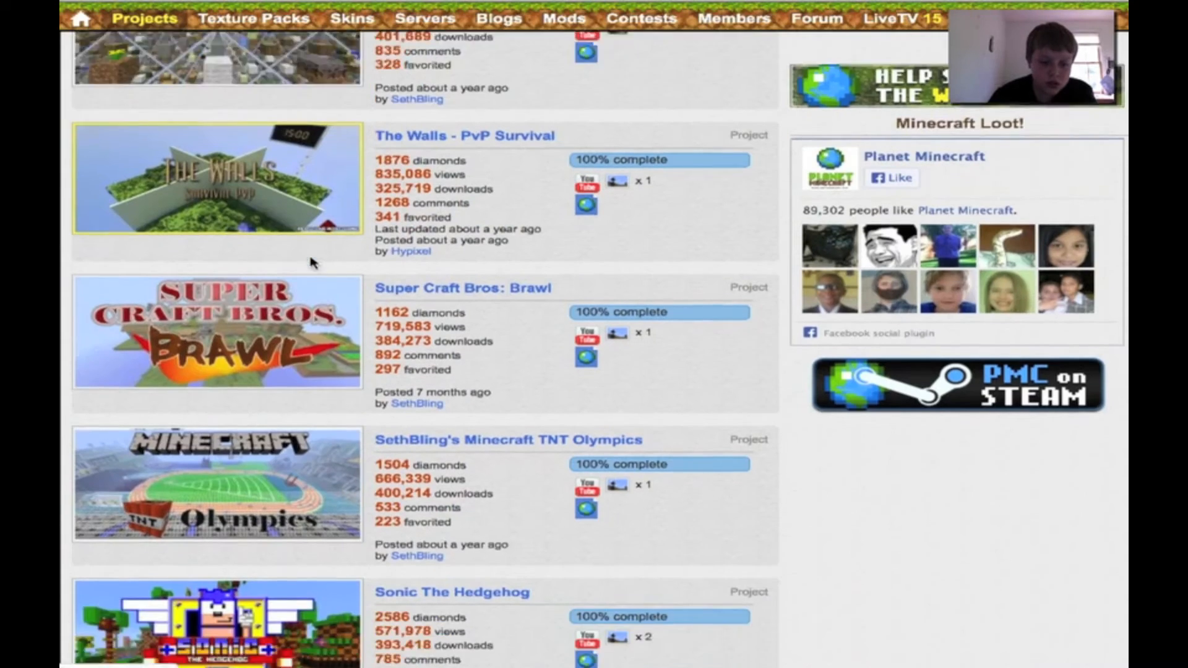
pyautogui.scroll(-3)
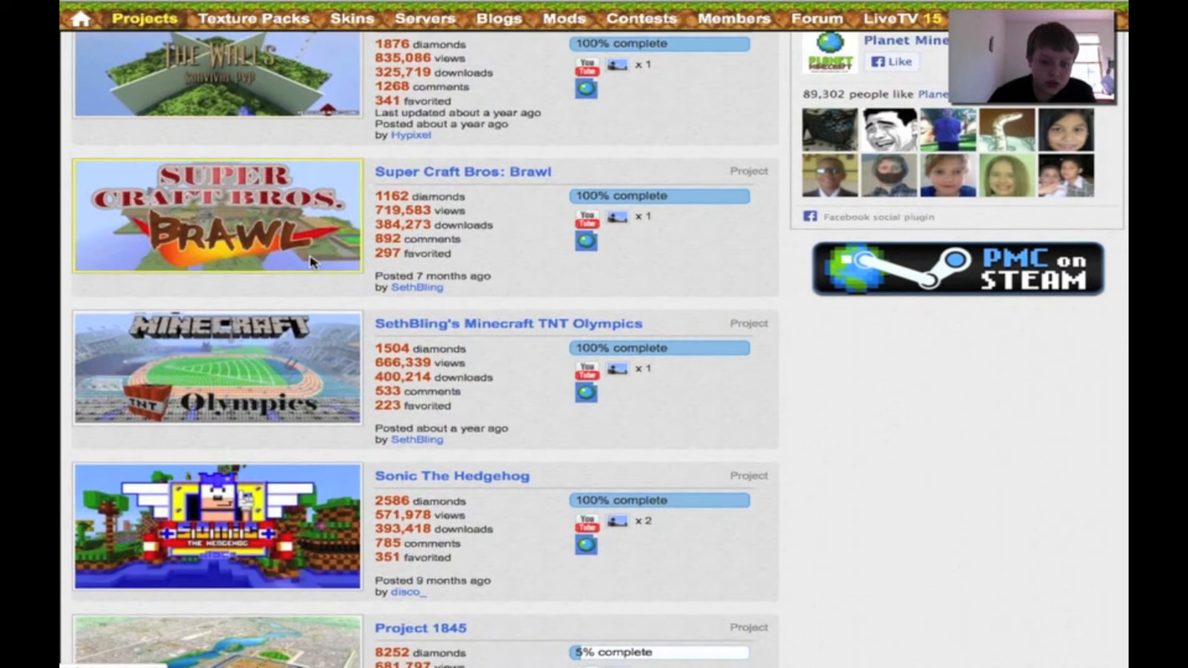
pyautogui.scroll(-3)
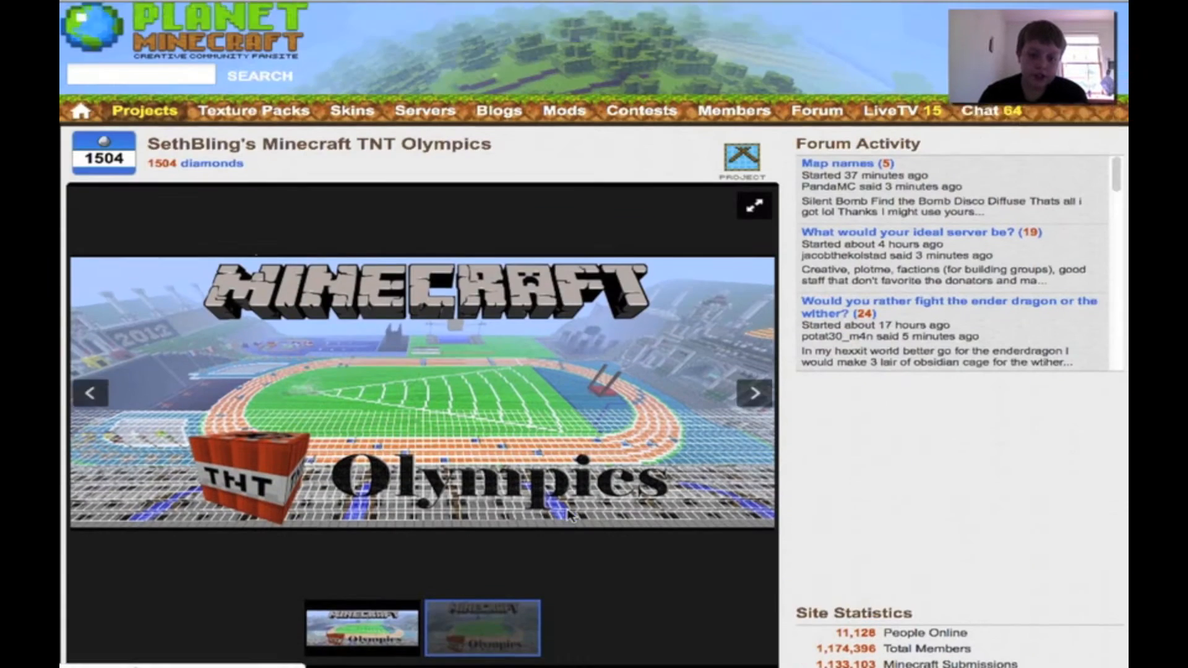
# Scroll the TNT Olympics page to the Download box and follow the Minecraft World Save link
pyautogui.scroll(-3)
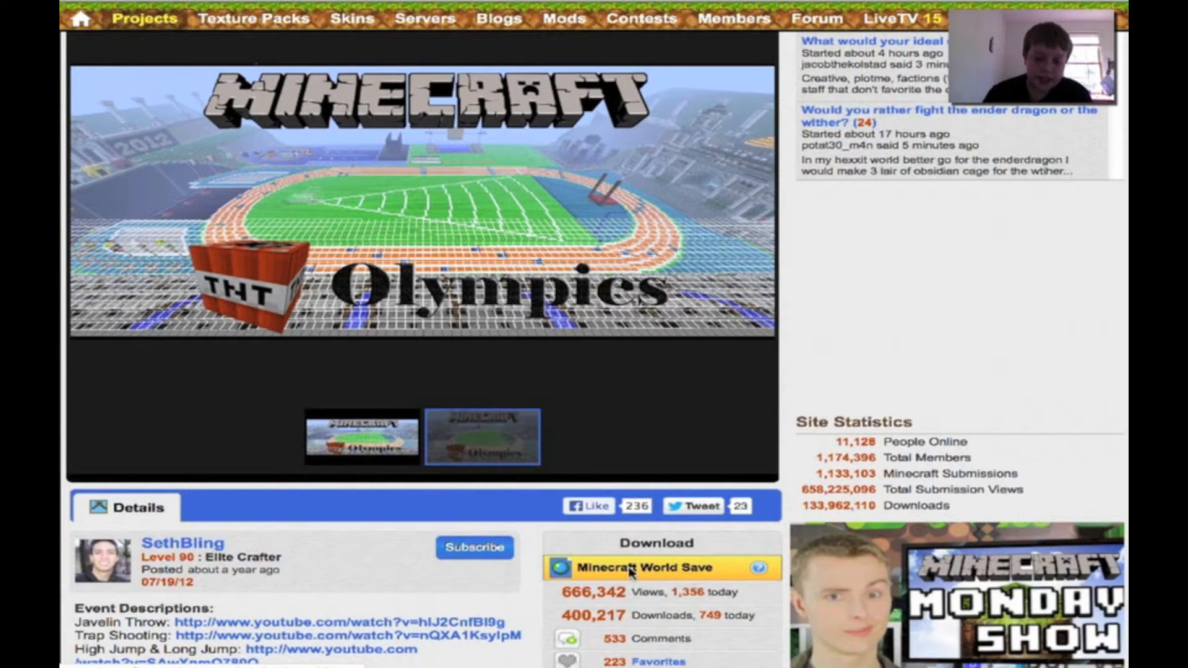
pyautogui.scroll(-3)
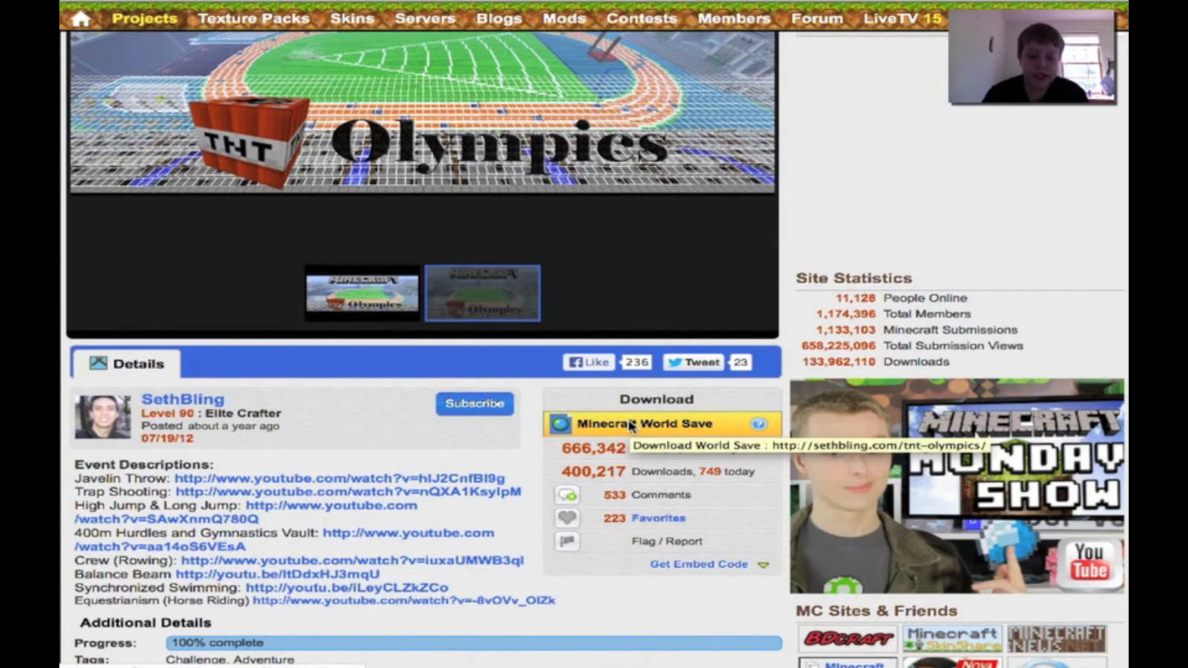
pyautogui.click(650, 423)
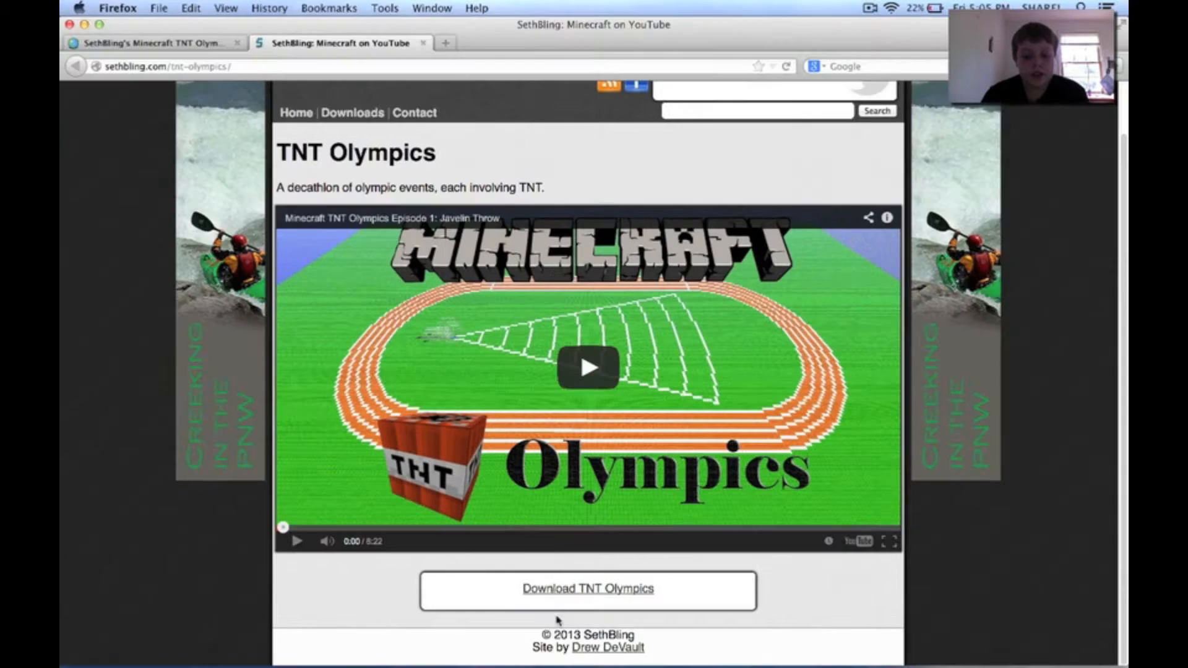
# Download TNT Olympics from SethBling's site and extract it with Archive Utility
pyautogui.click(588, 589)
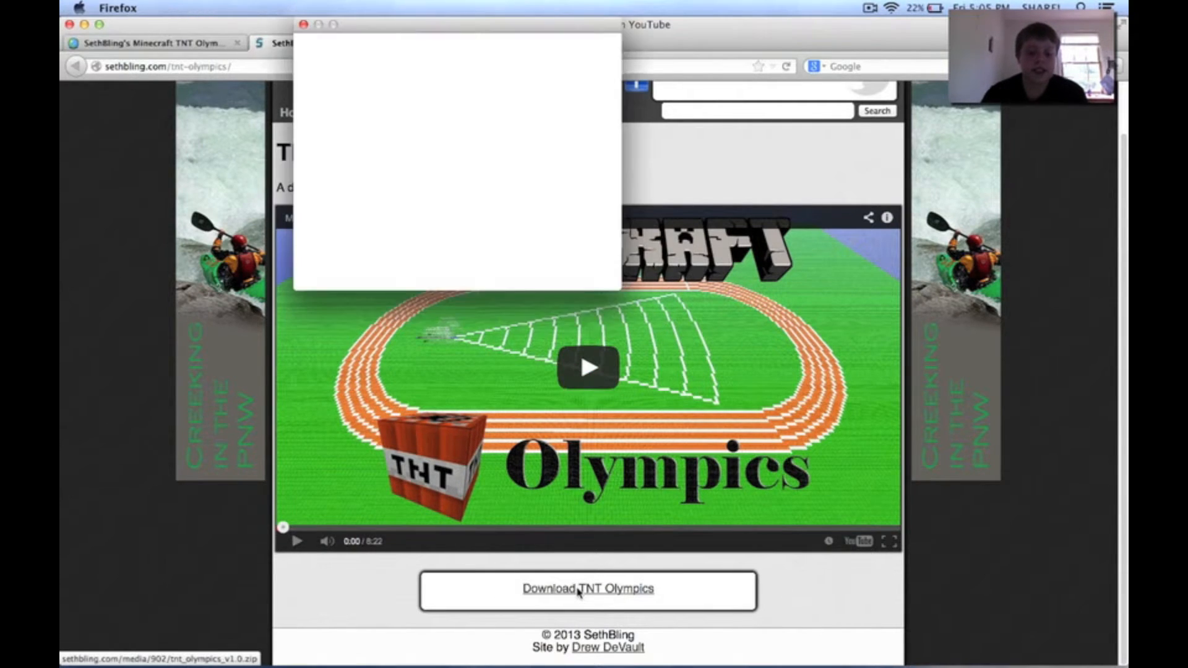
pyautogui.click(588, 589)
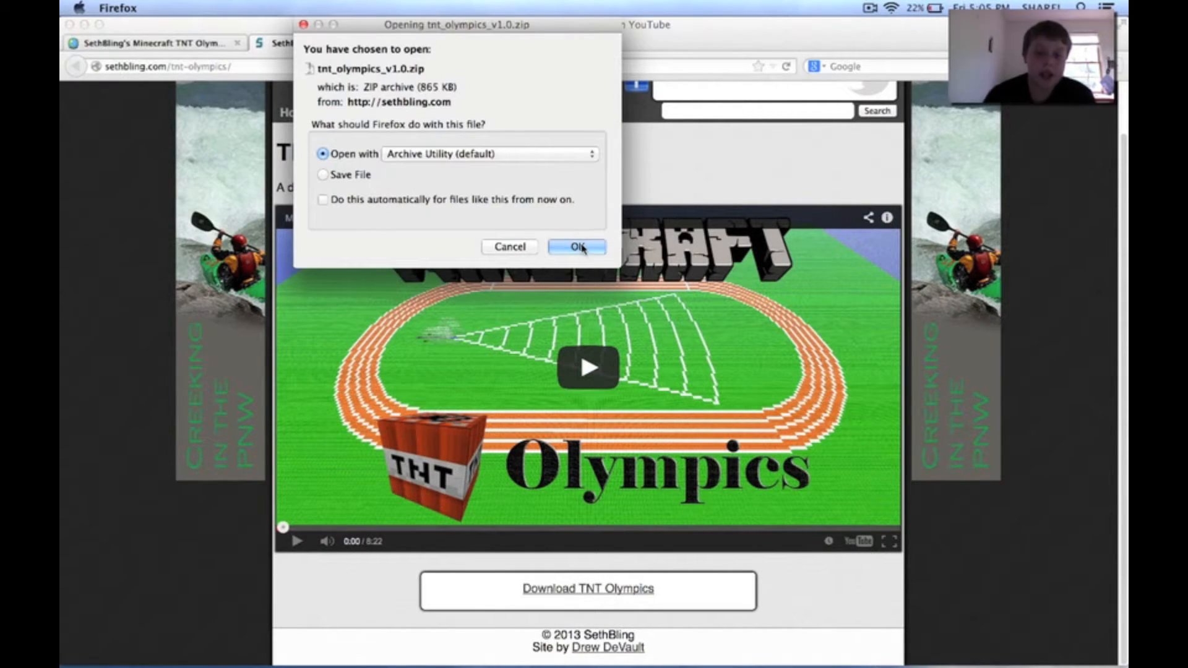
pyautogui.click(577, 246)
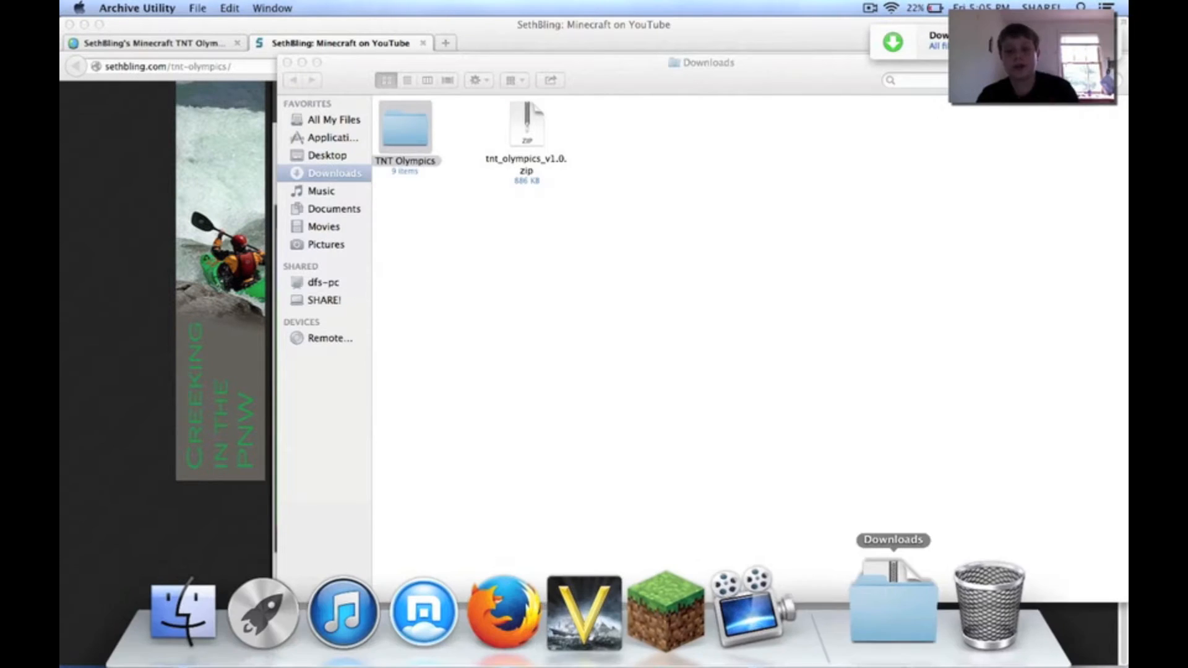
pyautogui.click(893, 602)
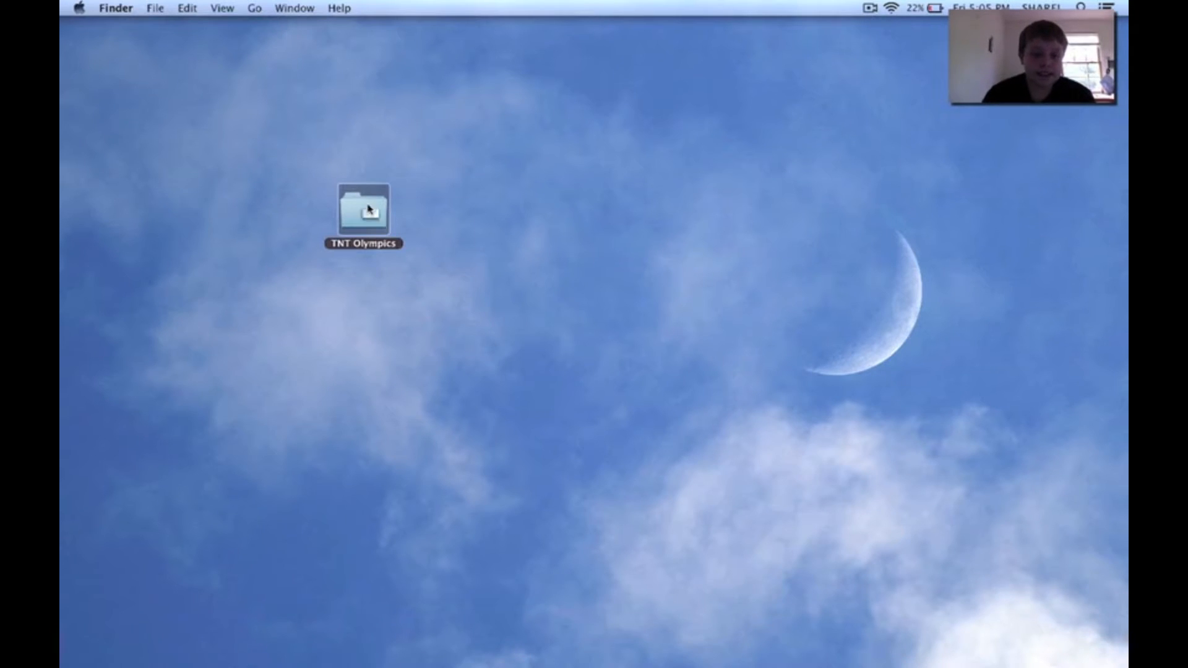
pyautogui.doubleClick(363, 211)
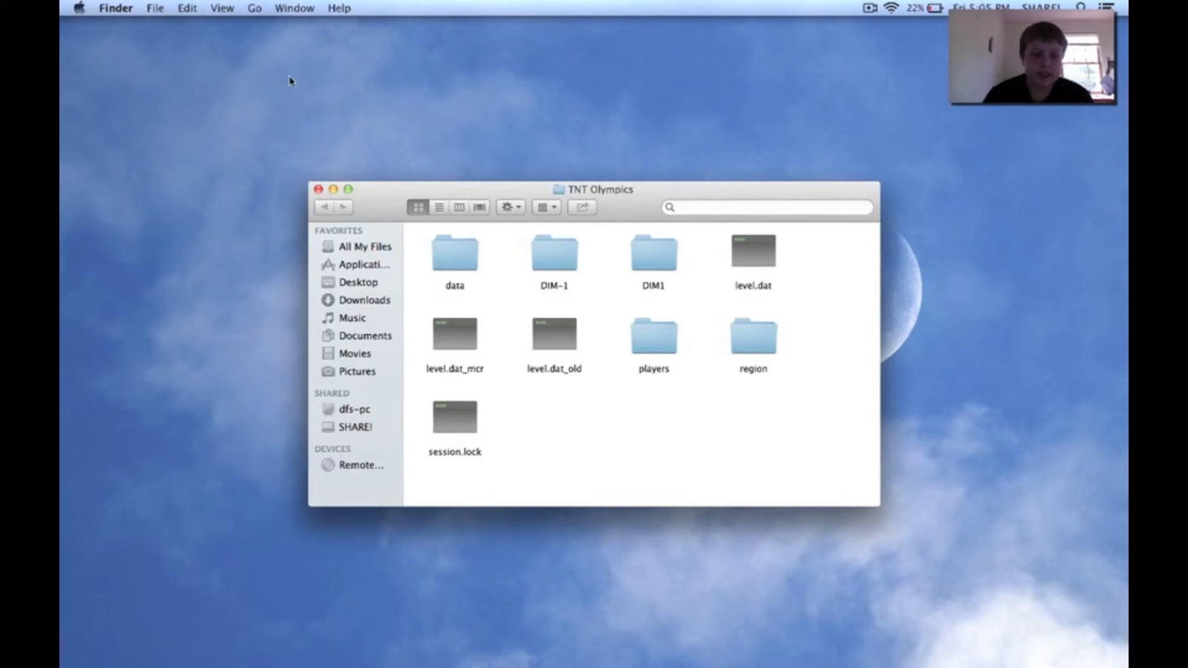
pyautogui.click(318, 189)
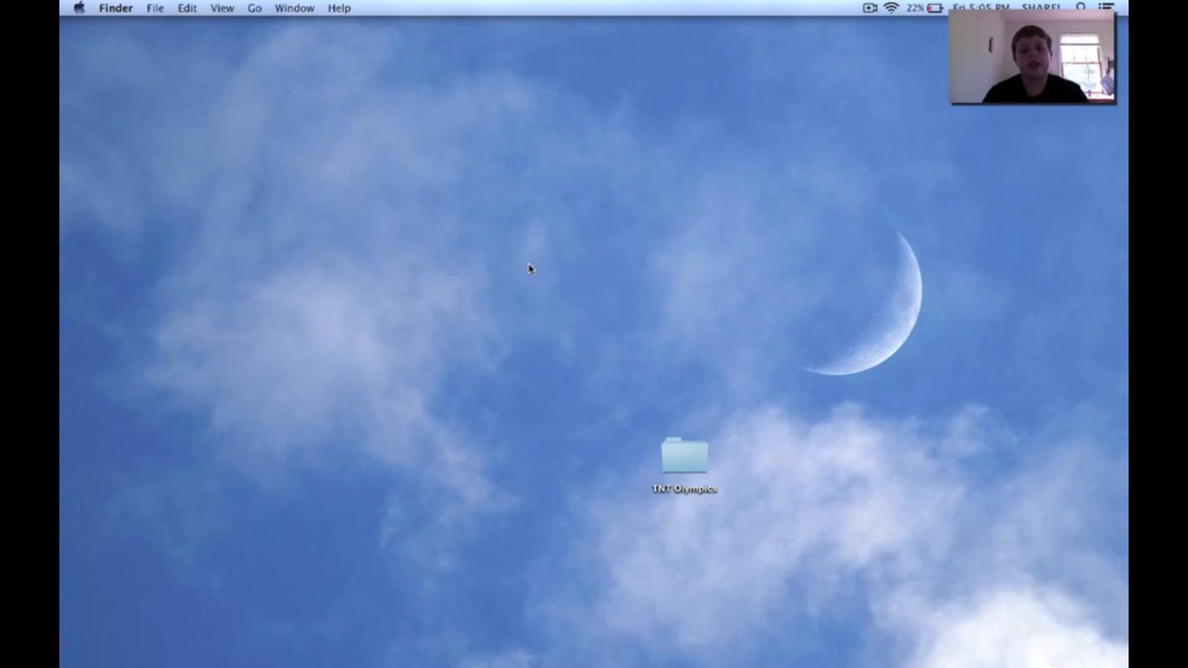
pyautogui.moveTo(364, 94)
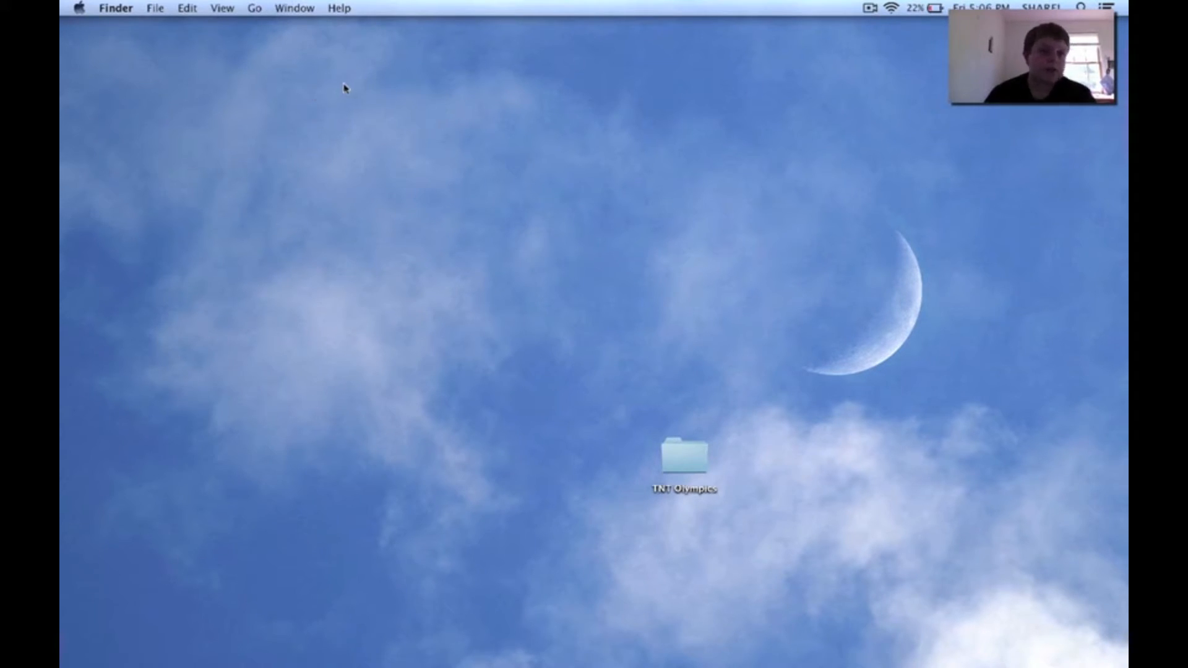
pyautogui.moveTo(338, 85)
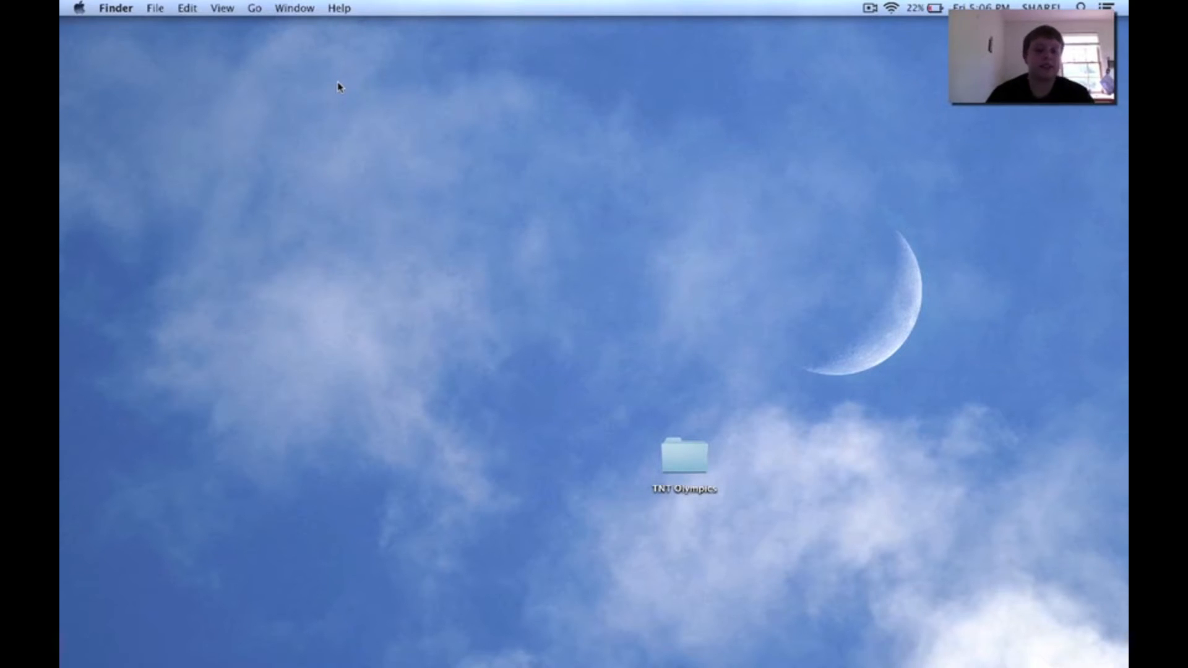
pyautogui.moveTo(384, 341)
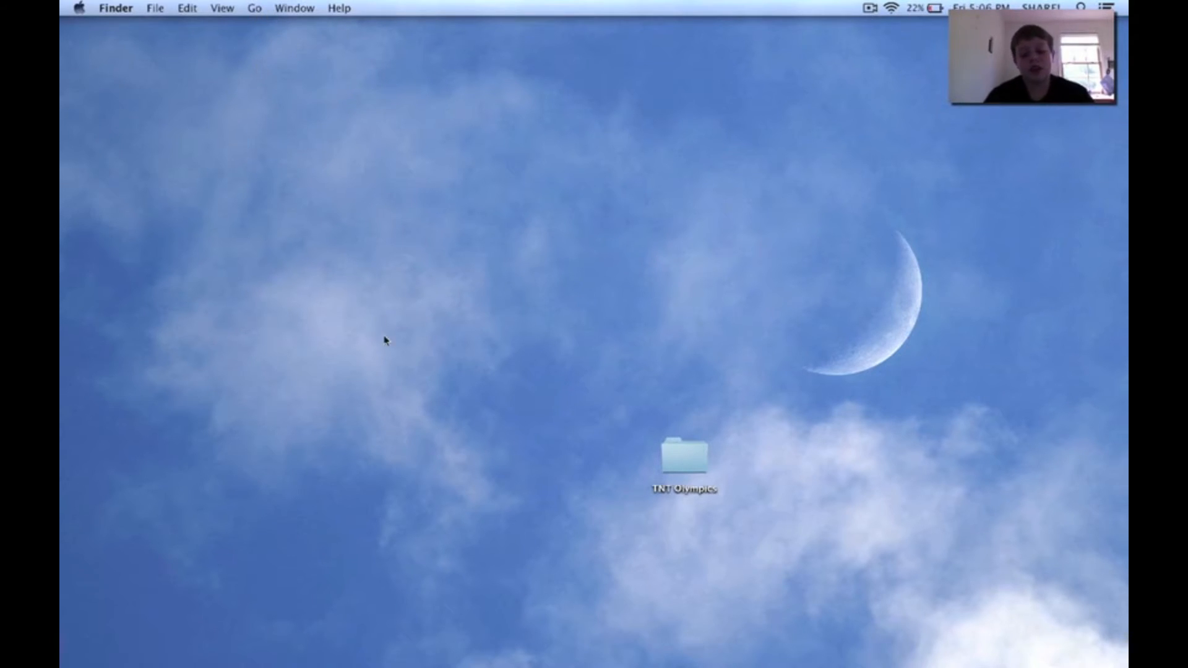
pyautogui.moveTo(456, 146)
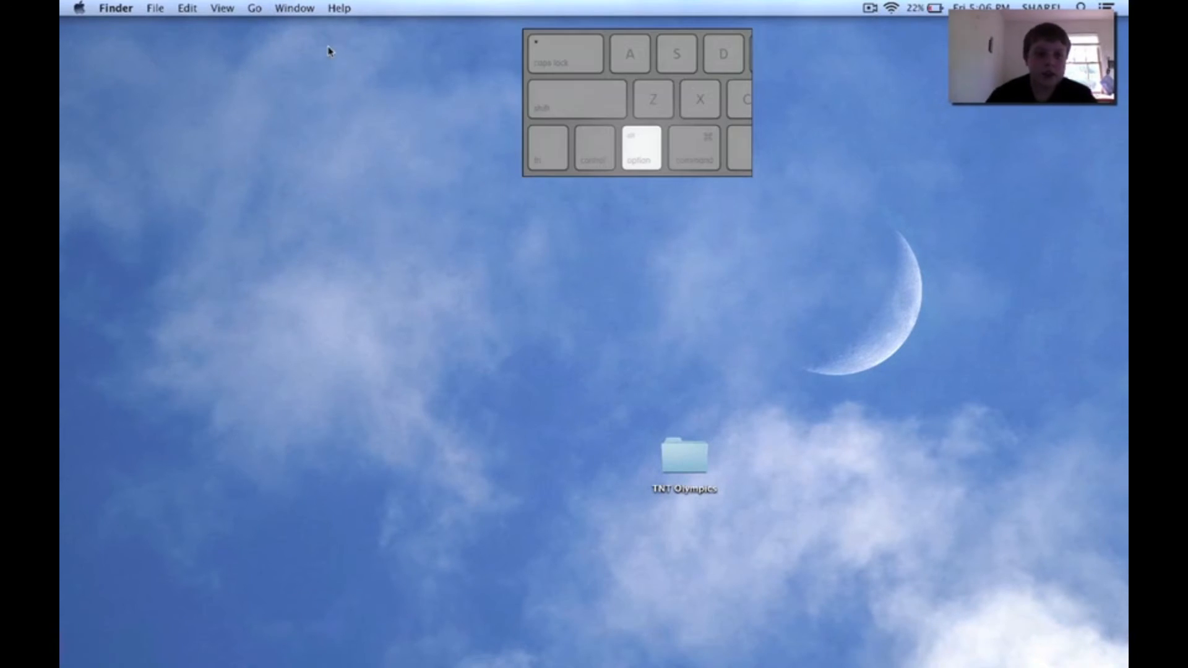
# Open Library from the Go menu, then Application Support and the minecraft folder
pyautogui.click(253, 8)
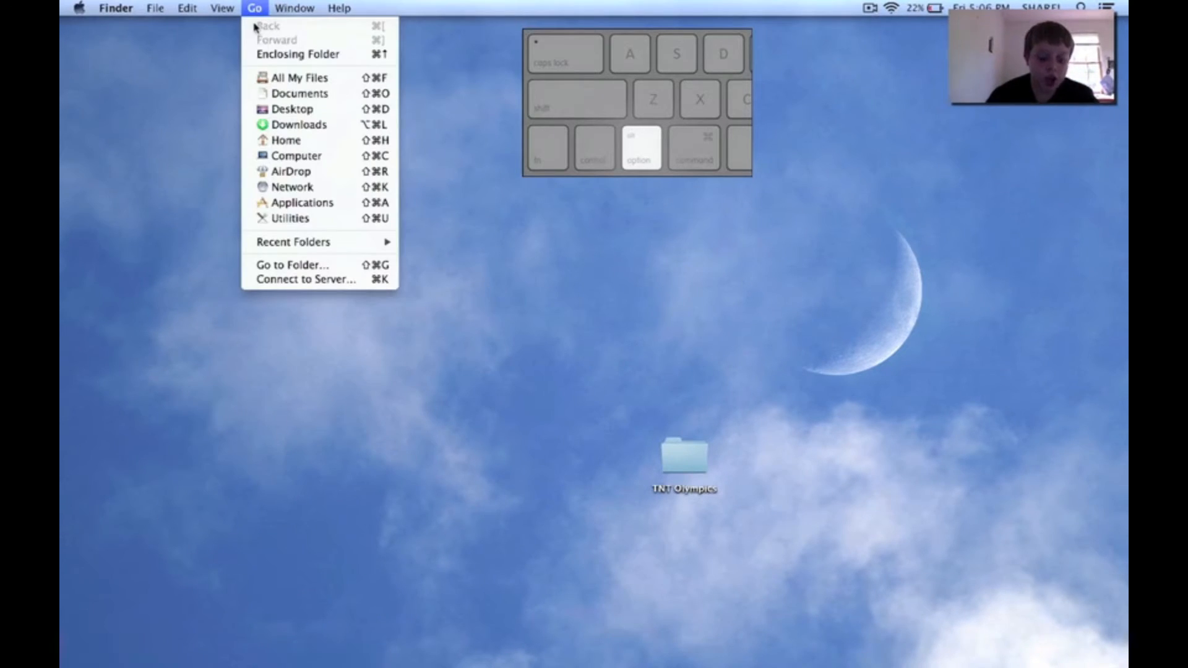
pyautogui.moveTo(292, 108)
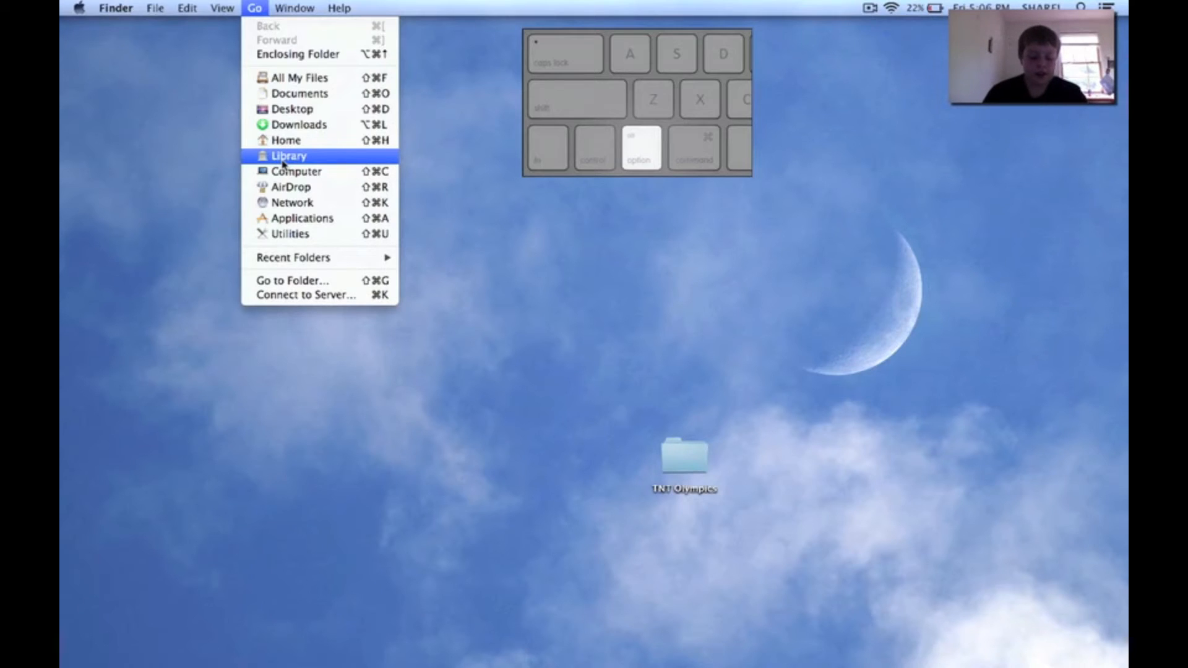
pyautogui.click(287, 156)
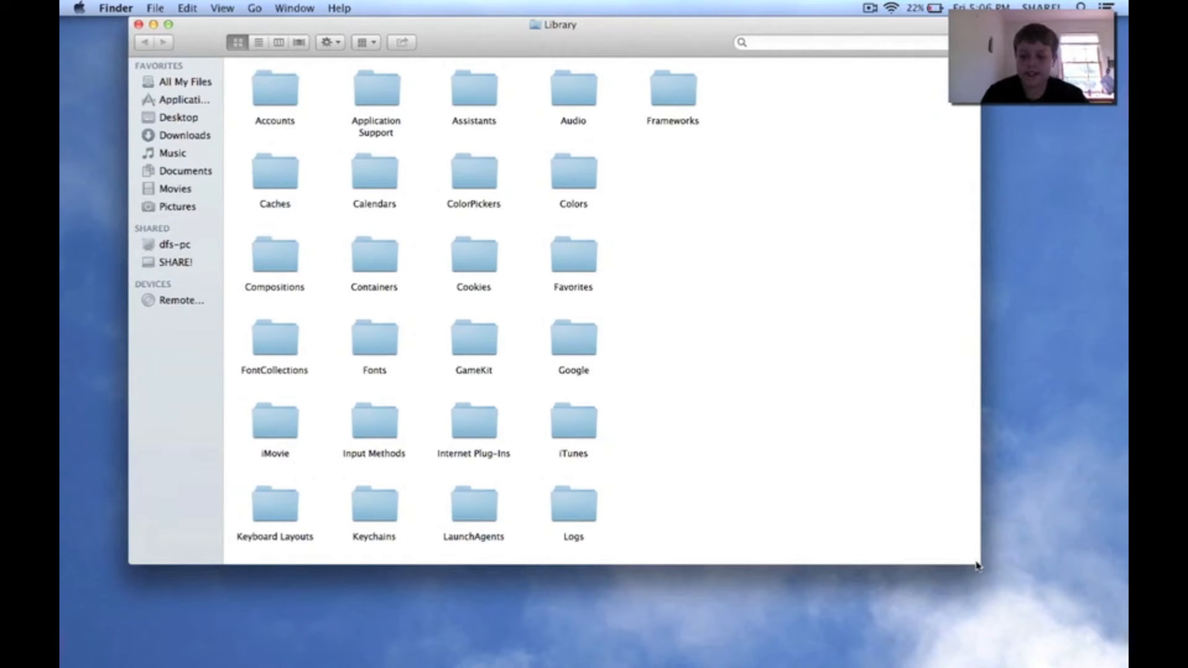
pyautogui.moveTo(978, 563); pyautogui.dragTo(723, 530)
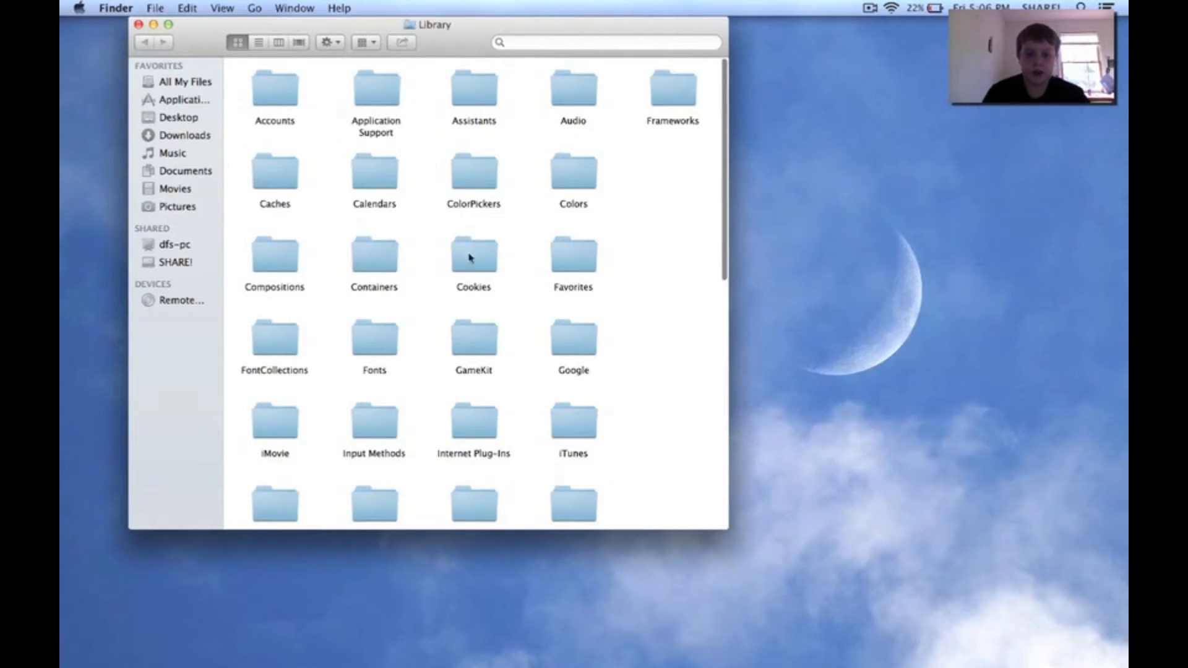
pyautogui.click(376, 87)
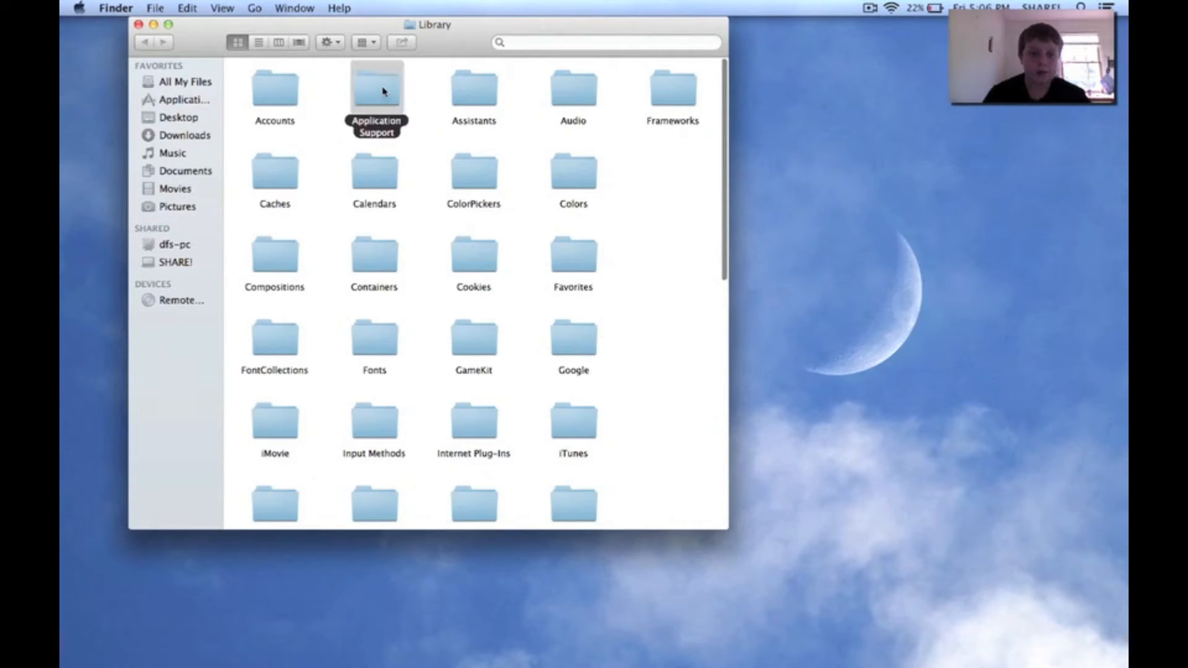
pyautogui.doubleClick(377, 88)
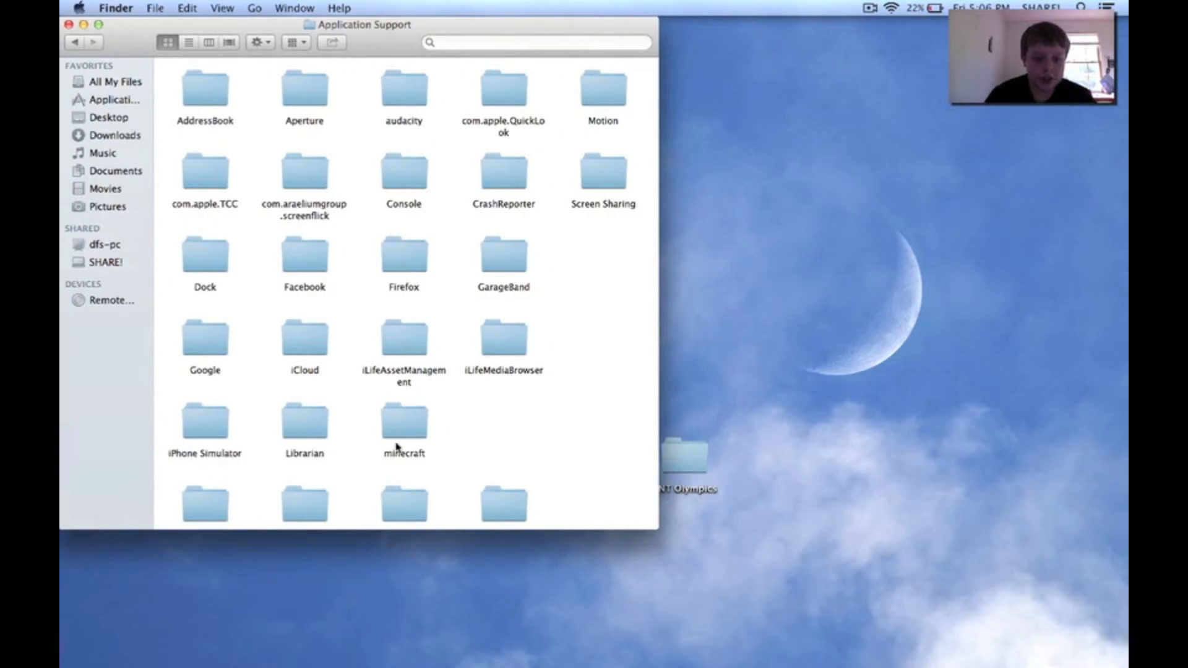
pyautogui.doubleClick(402, 421)
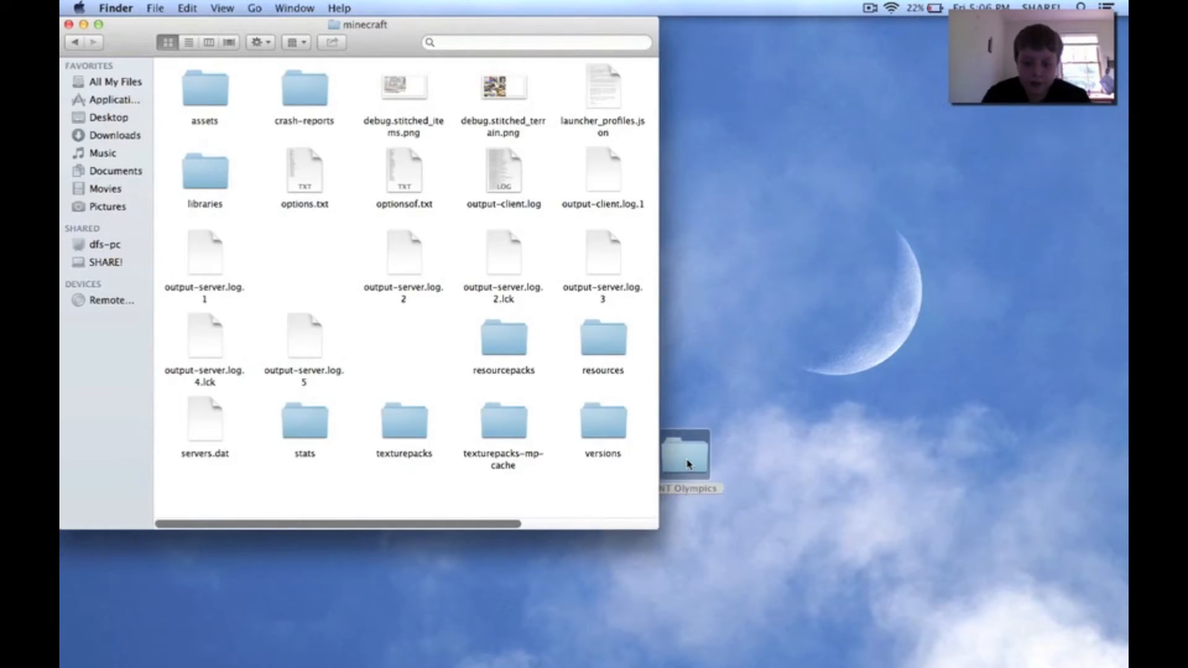
# Move the TNT Olympics folder from the desktop into the minecraft saves folder
pyautogui.moveTo(686, 462); pyautogui.dragTo(1006, 462)
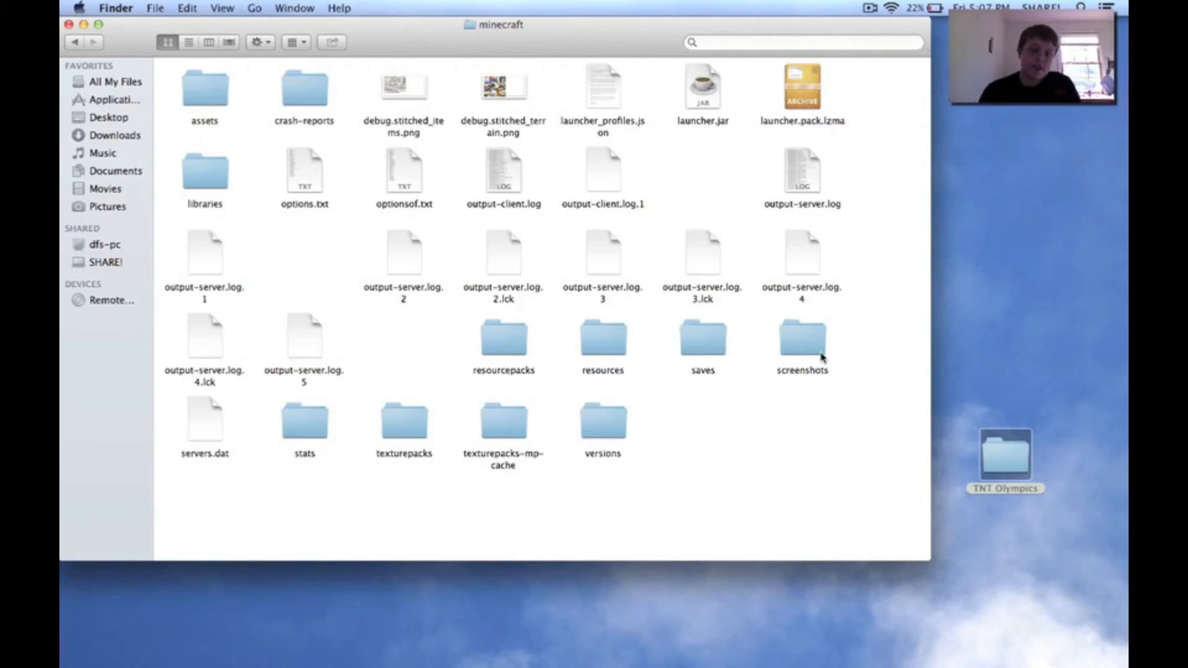
pyautogui.moveTo(599, 102)
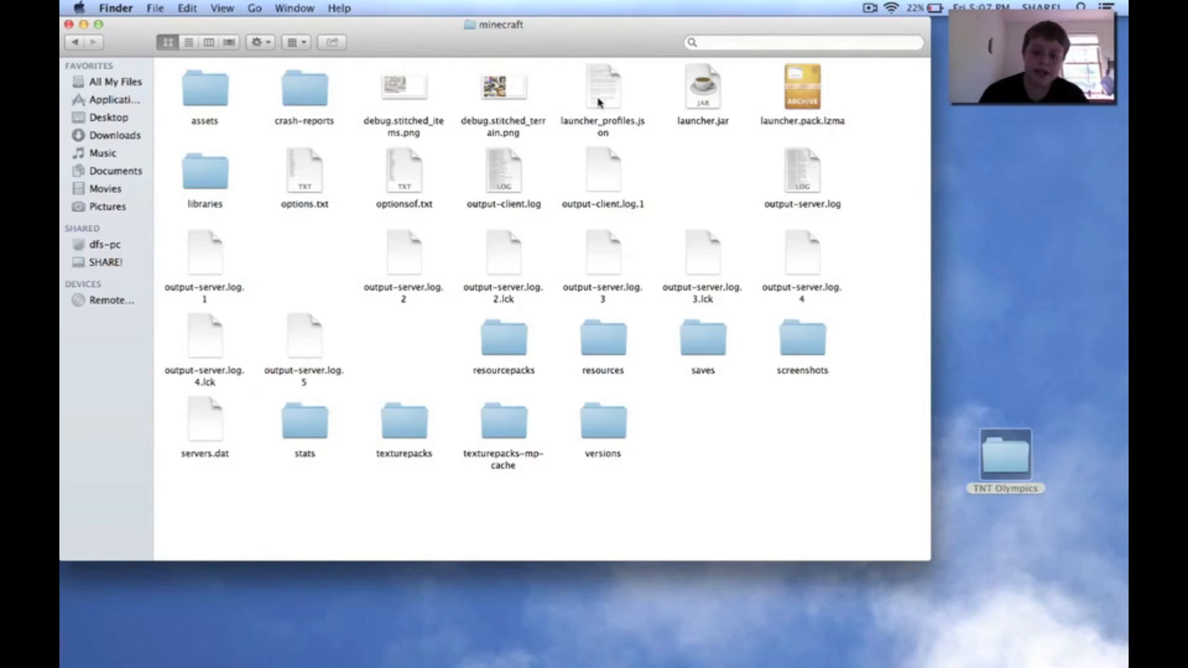
pyautogui.moveTo(521, 455)
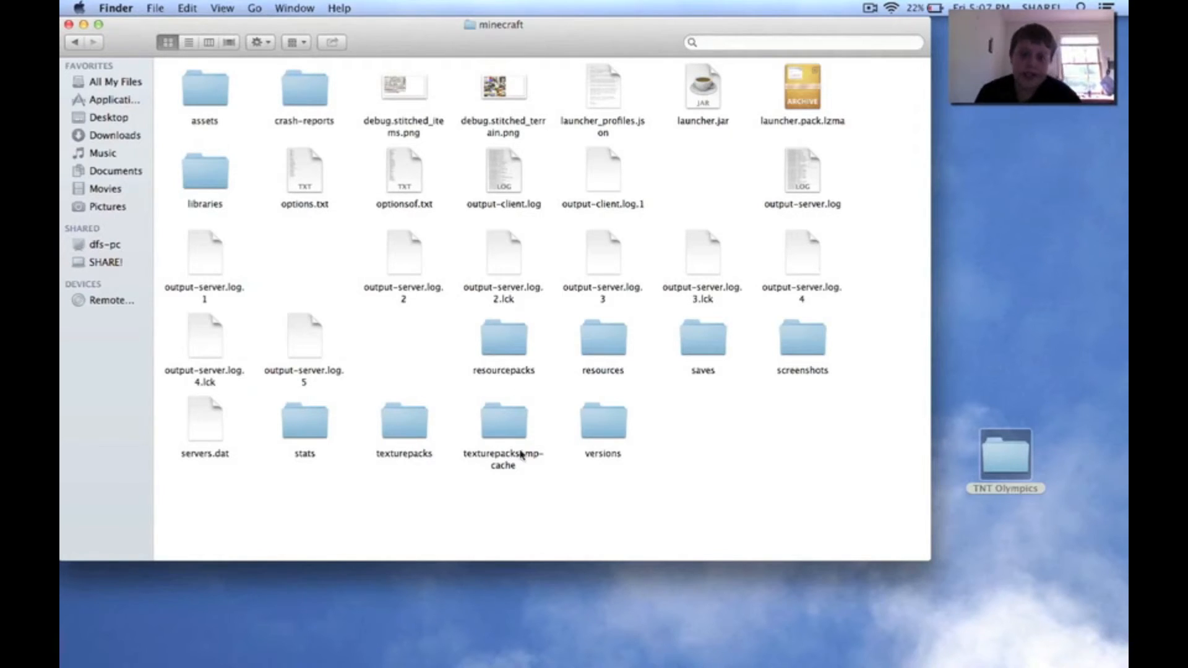
pyautogui.moveTo(308, 171)
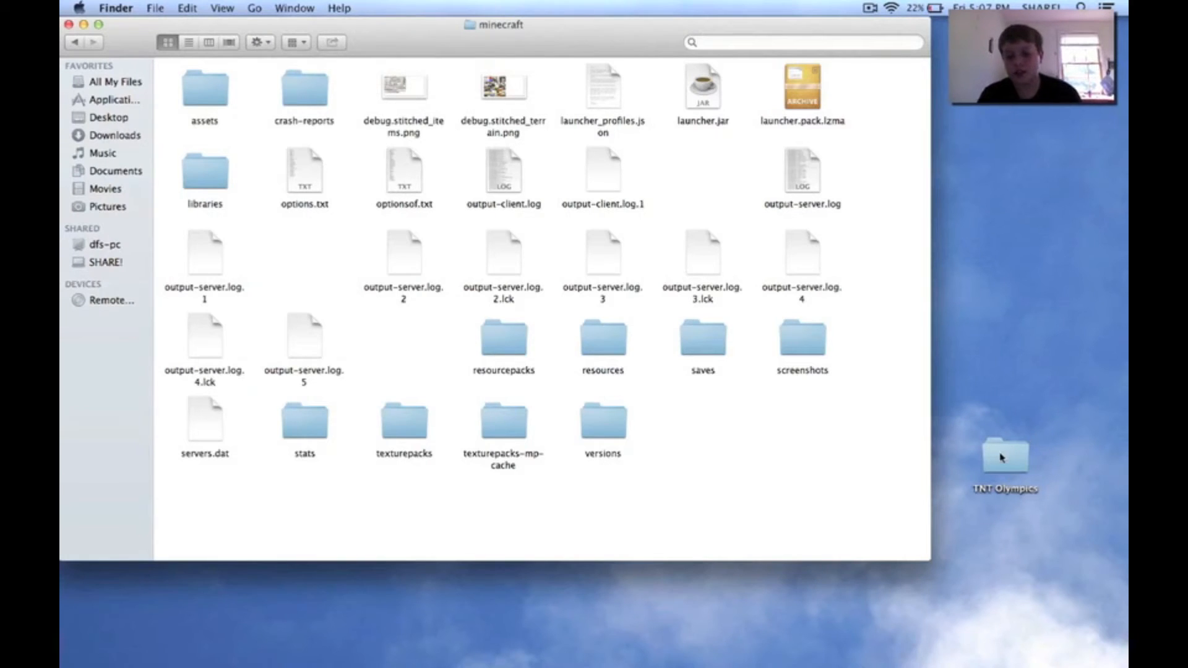
pyautogui.moveTo(691, 248)
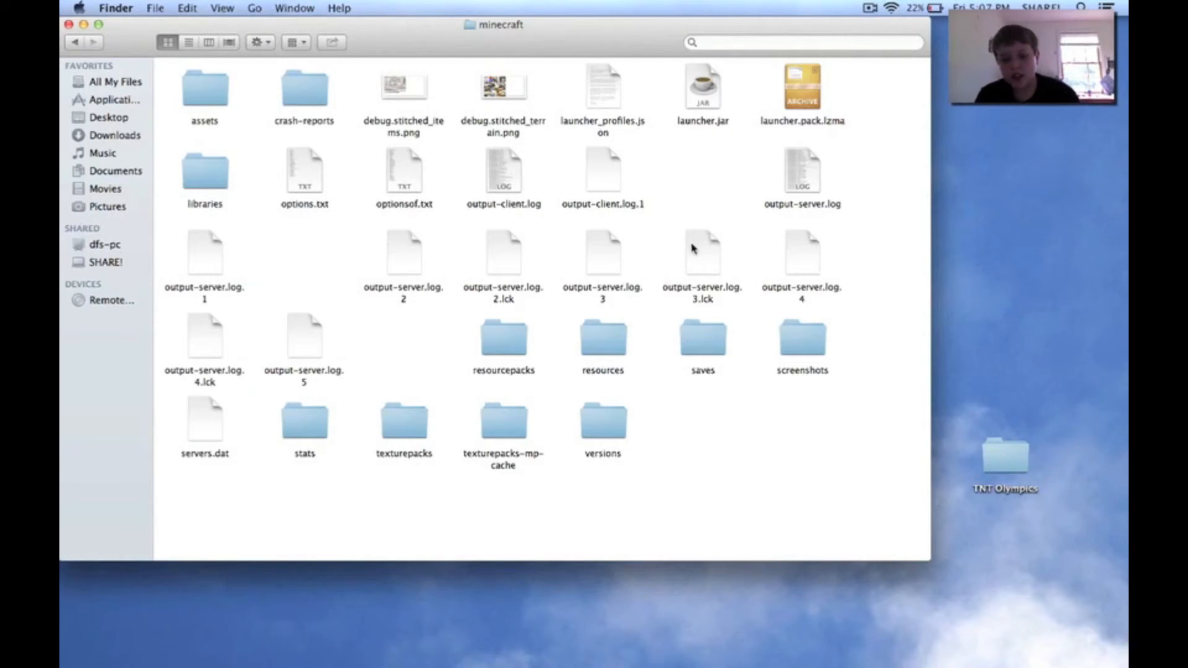
pyautogui.doubleClick(703, 338)
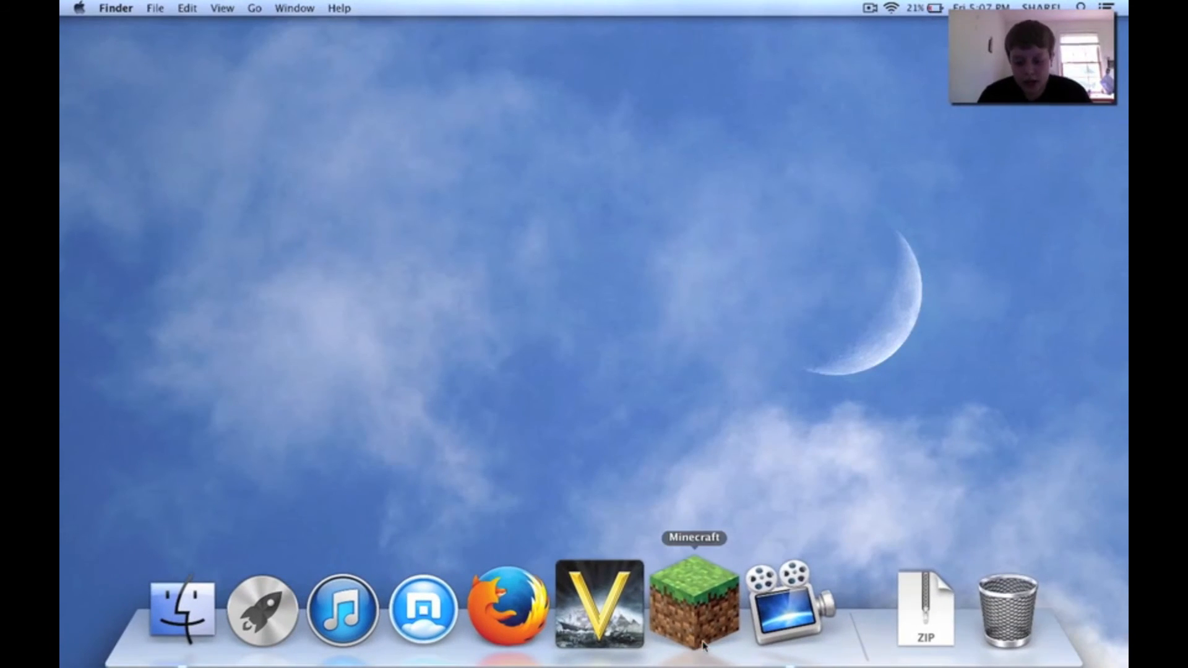
# Launch Minecraft, press Play, and select the TNT Olympics world in Singleplayer
pyautogui.click(693, 606)
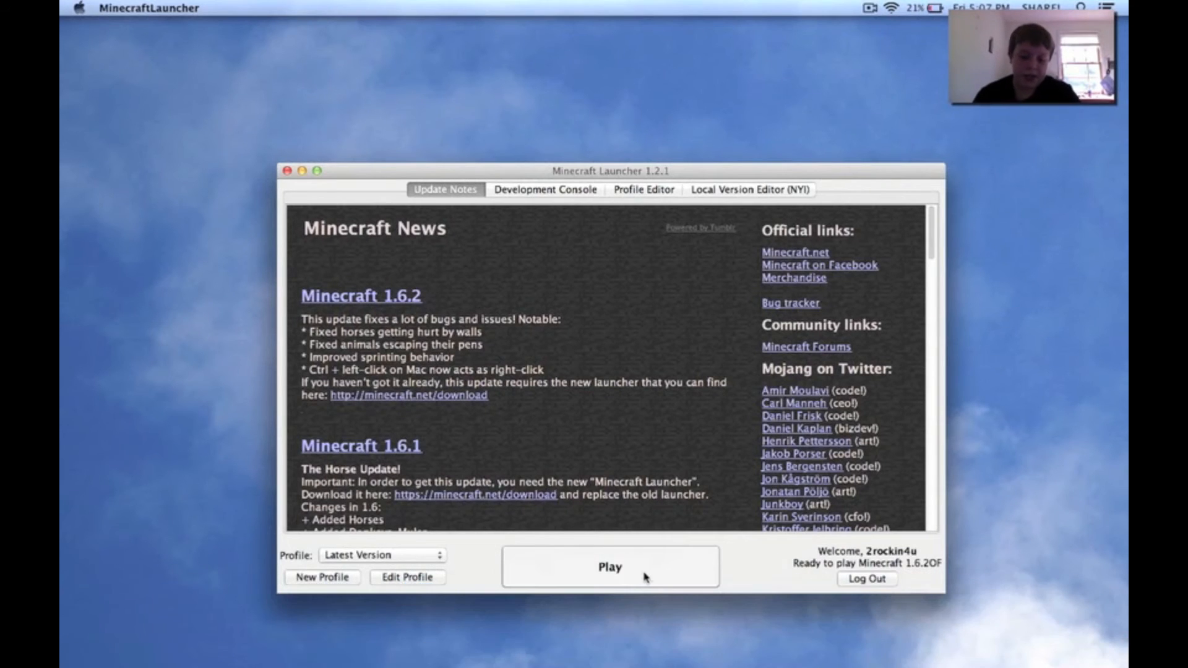
pyautogui.click(610, 567)
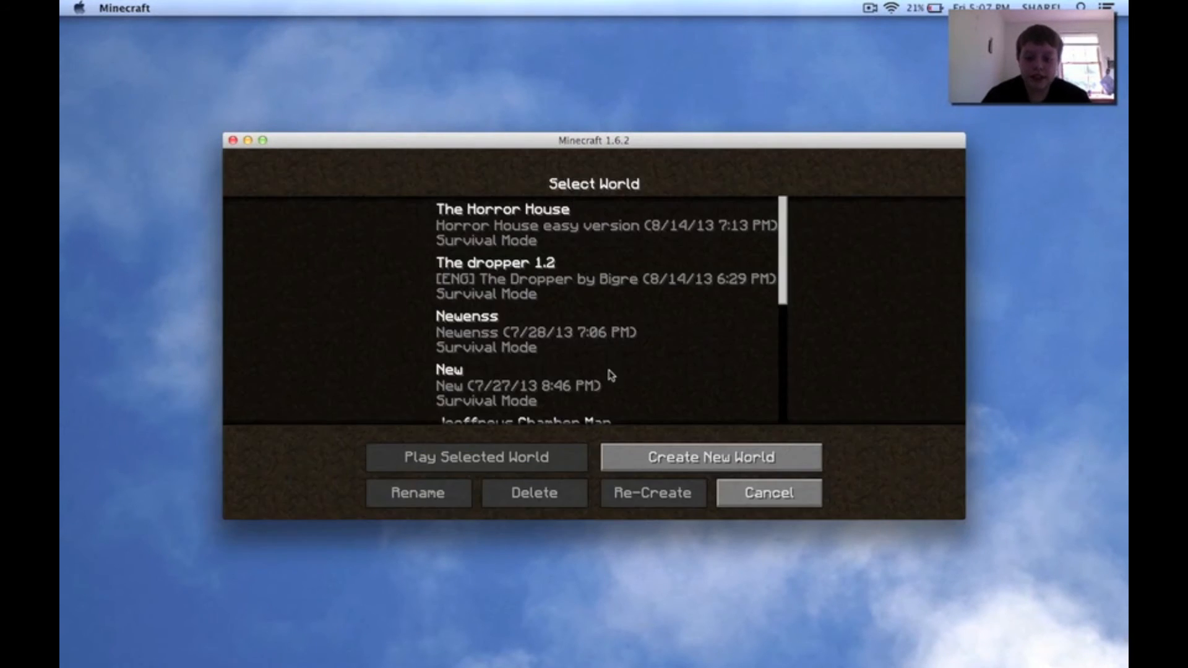
pyautogui.scroll(-3)
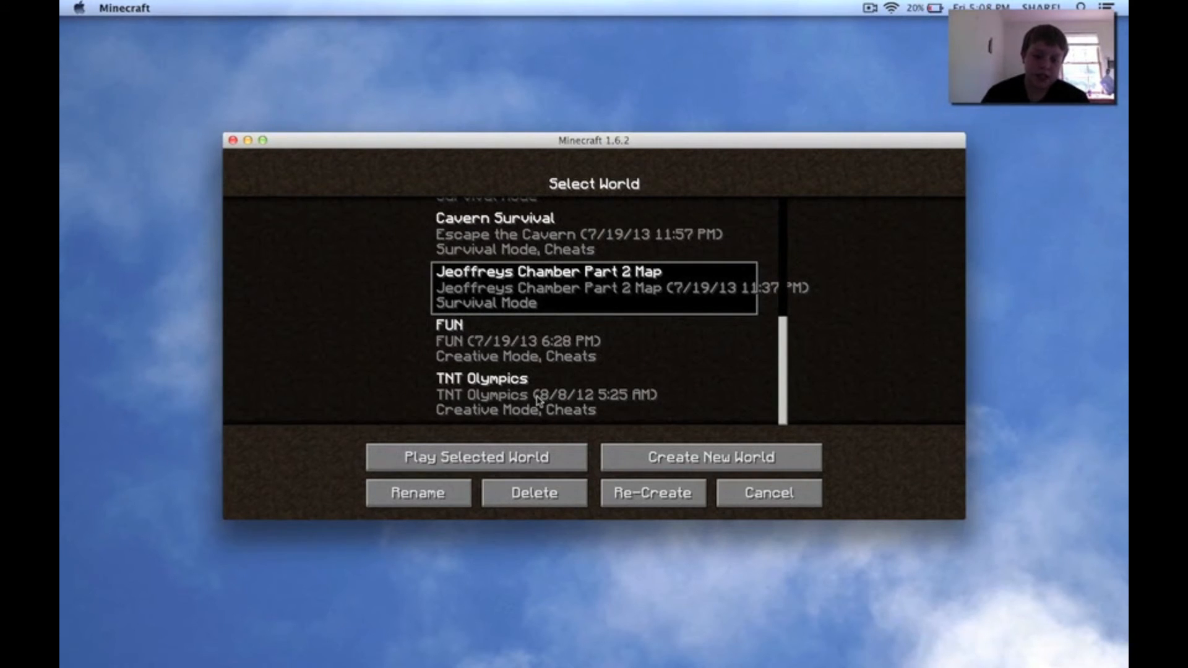
pyautogui.click(475, 457)
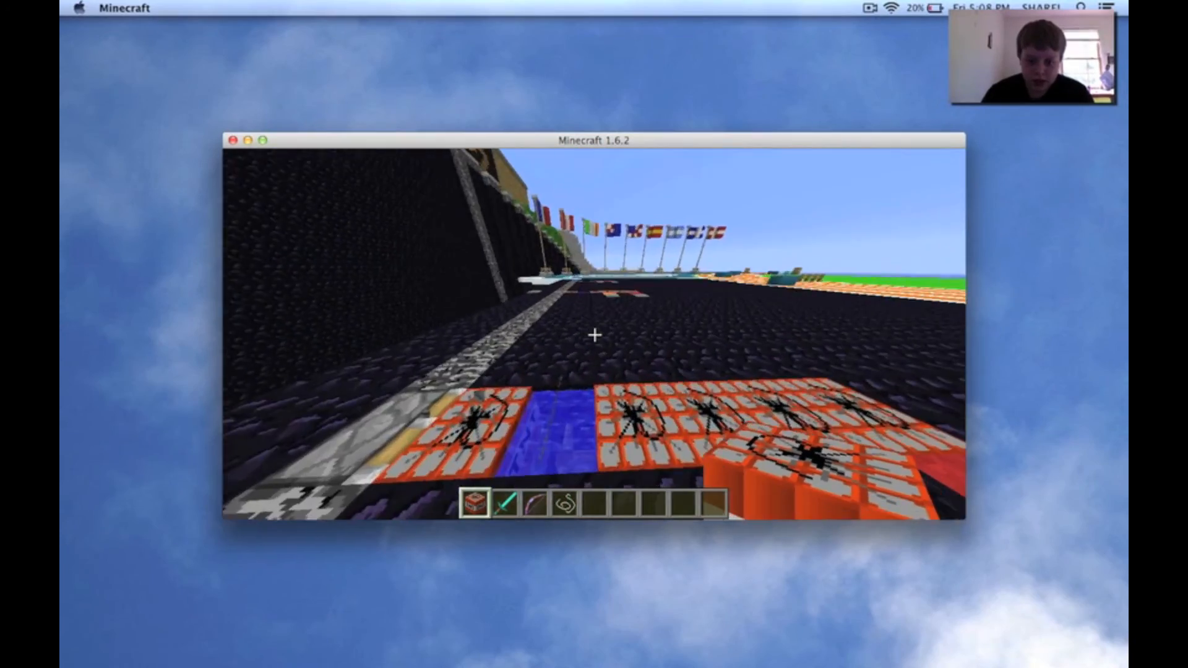
pyautogui.moveTo(593, 336)
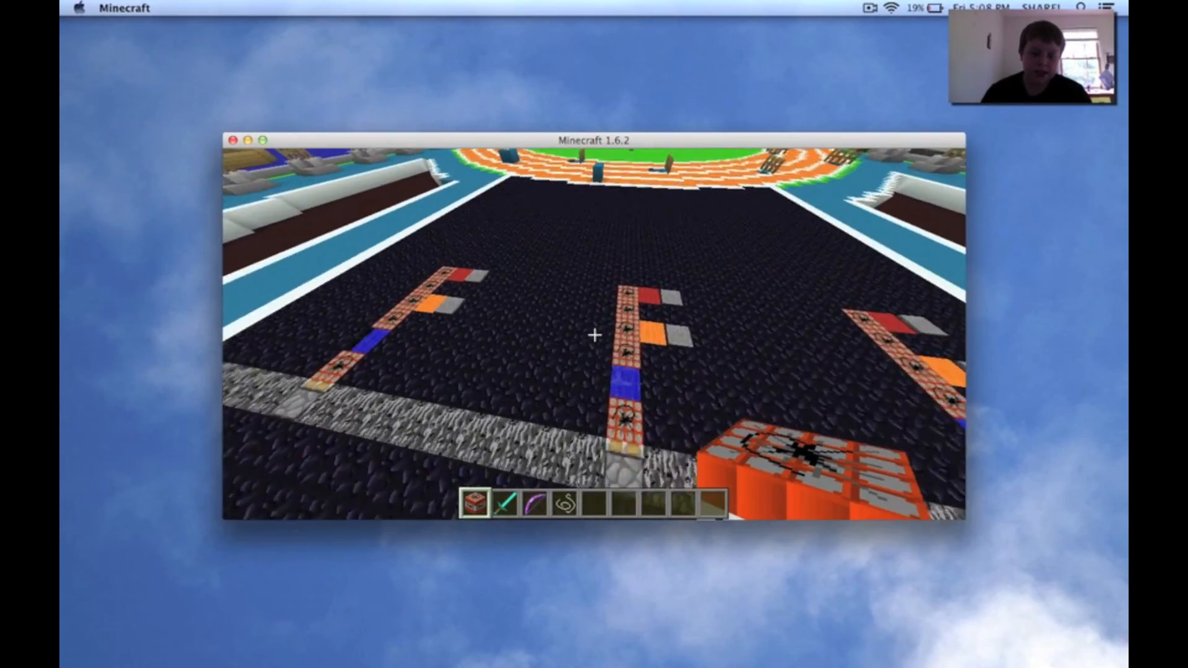
pyautogui.moveTo(594, 335)
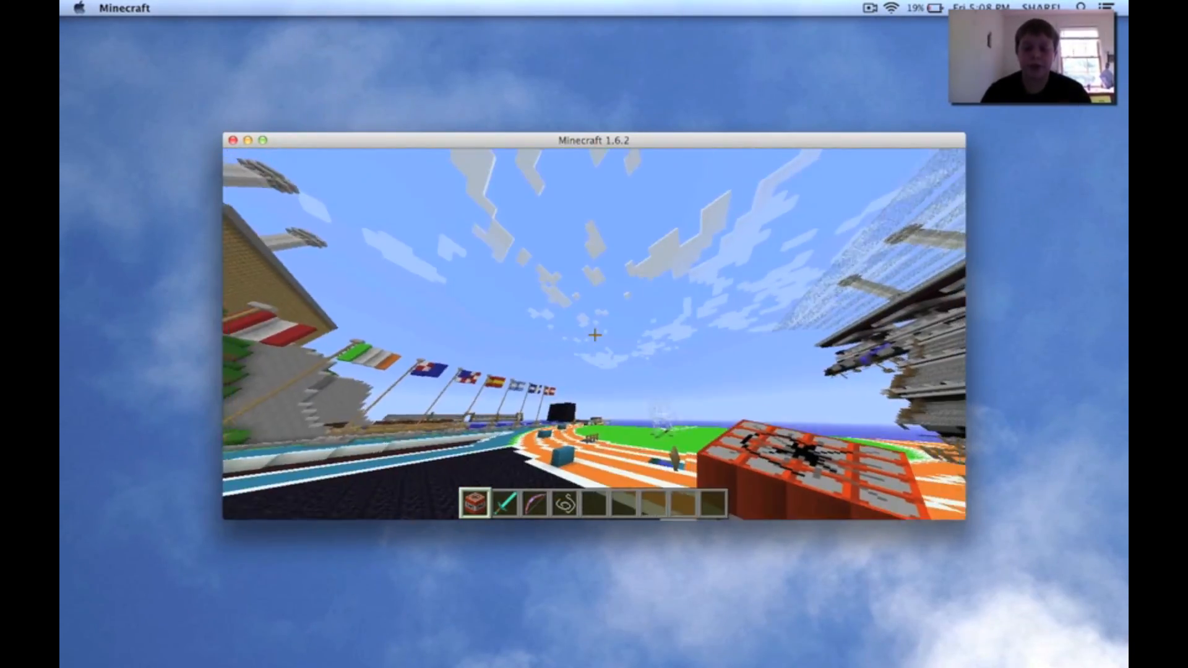